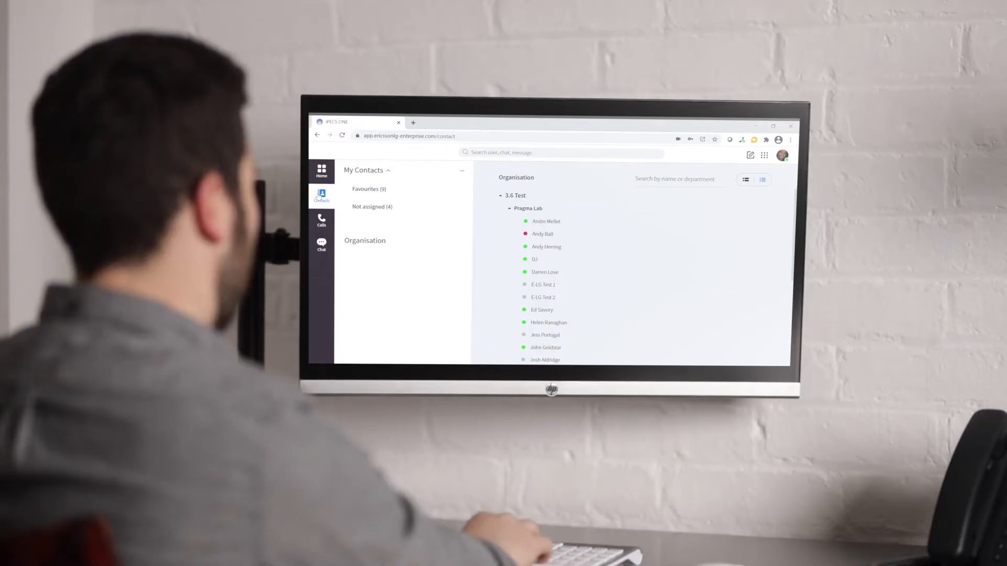
click(674, 179)
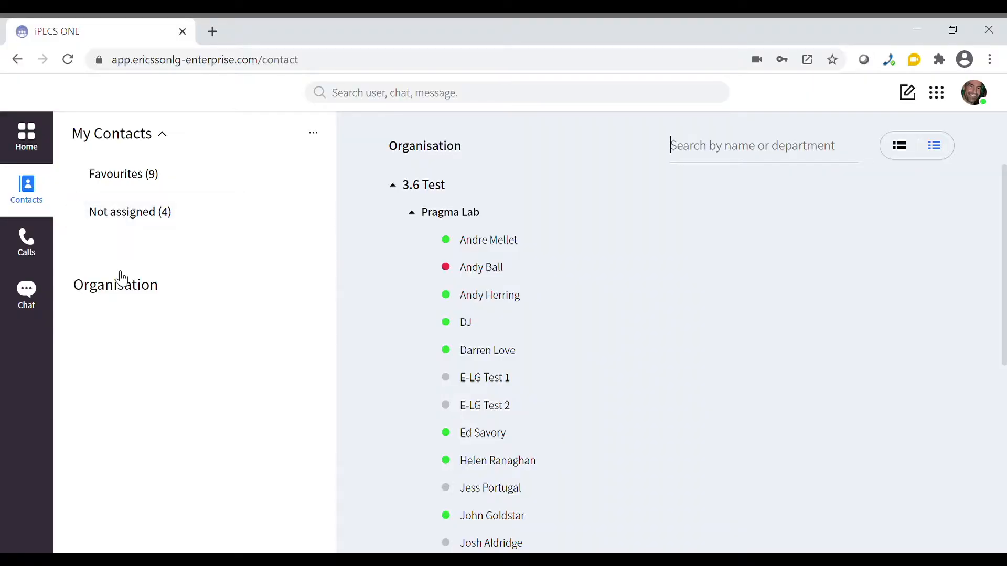
mouse_move(488, 239)
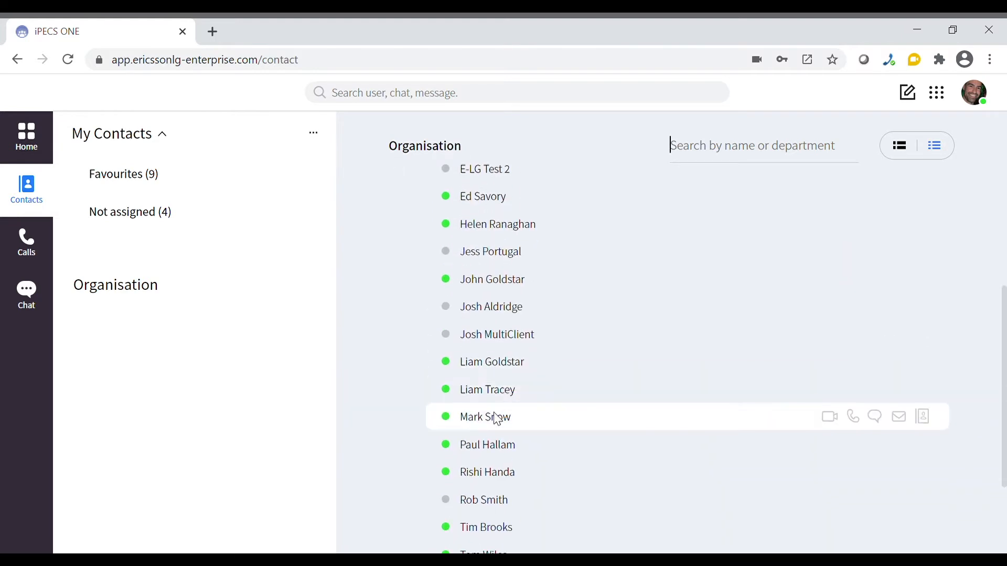
scroll(down, 3)
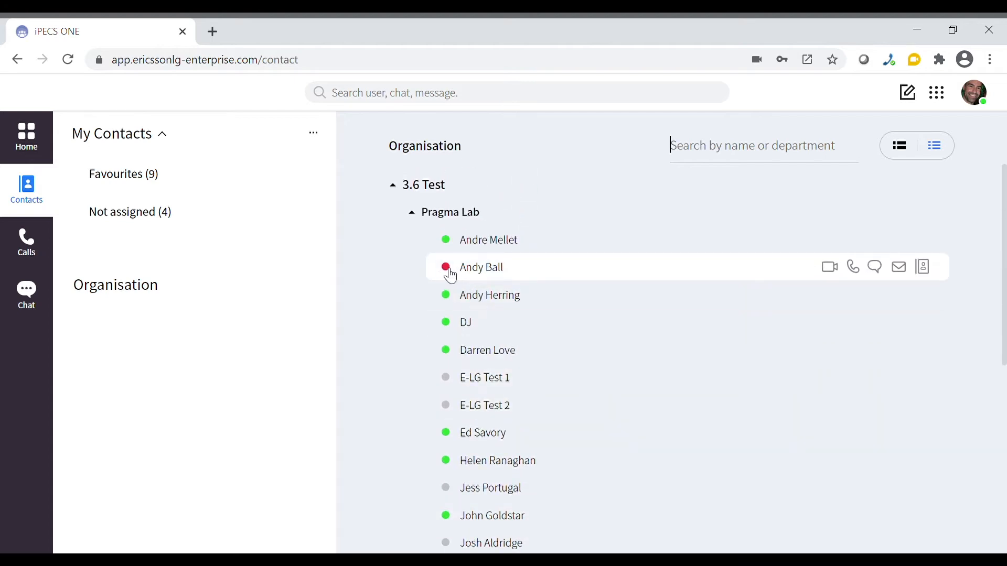
mouse_move(458, 275)
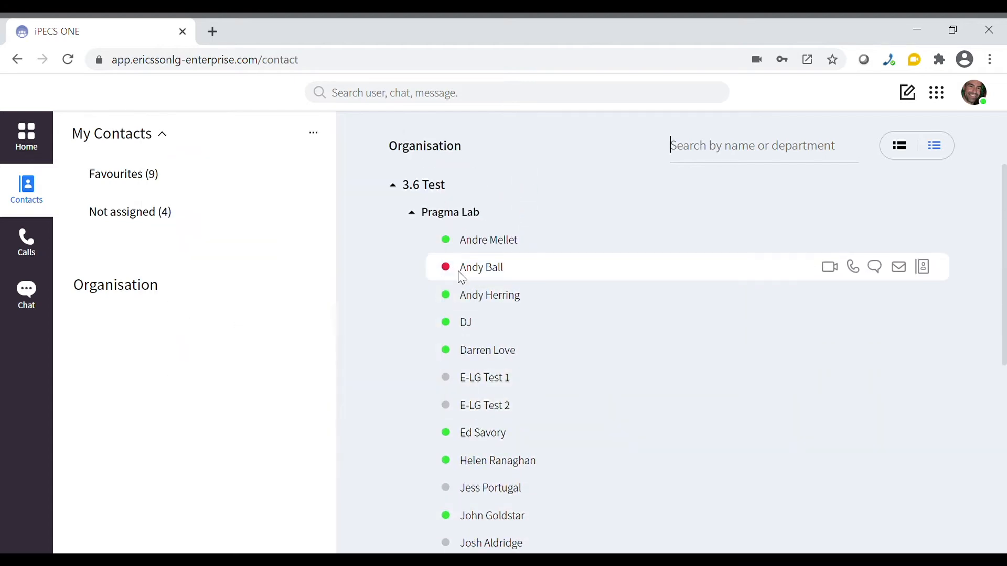
mouse_move(501, 294)
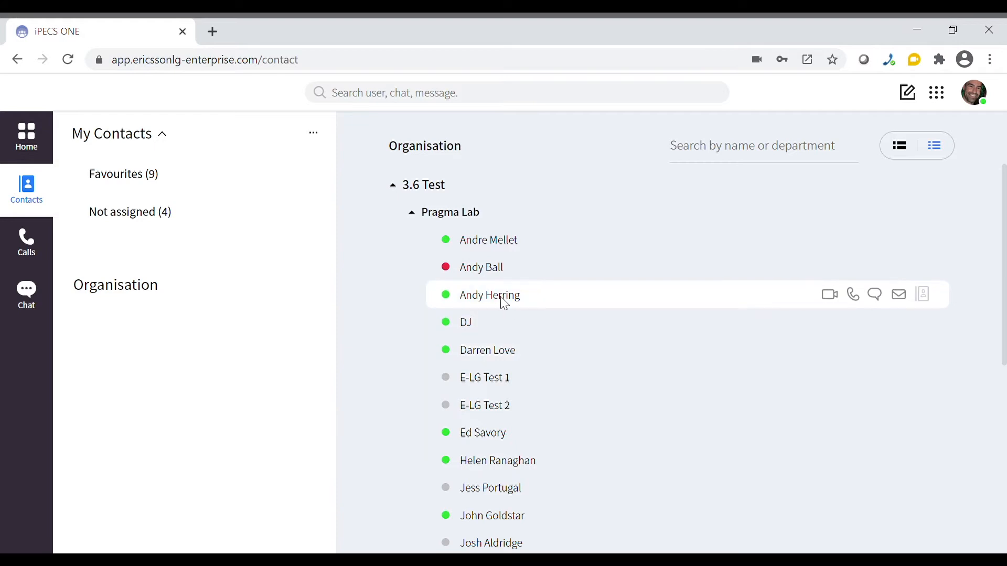
click(490, 294)
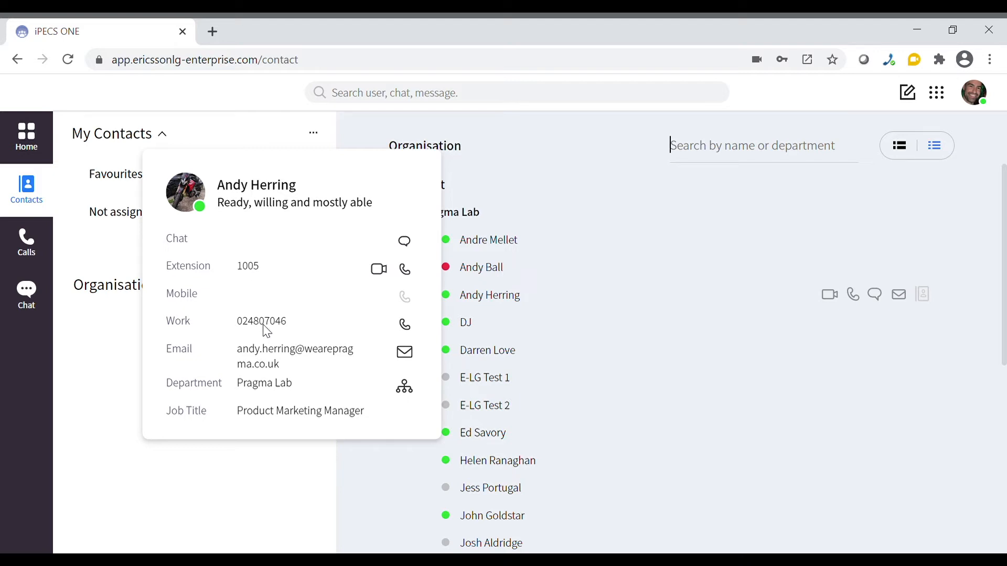
mouse_move(265, 382)
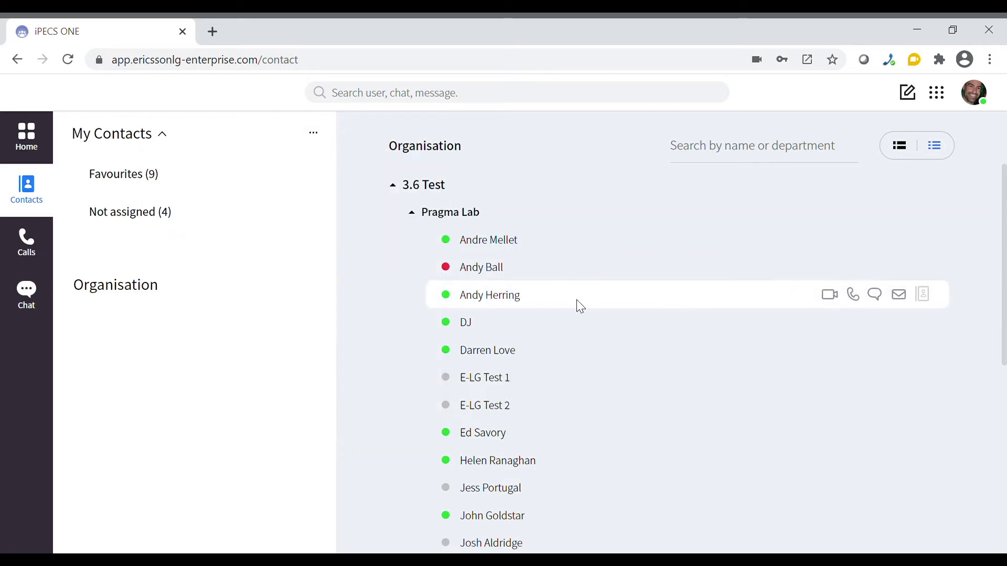
mouse_move(829, 295)
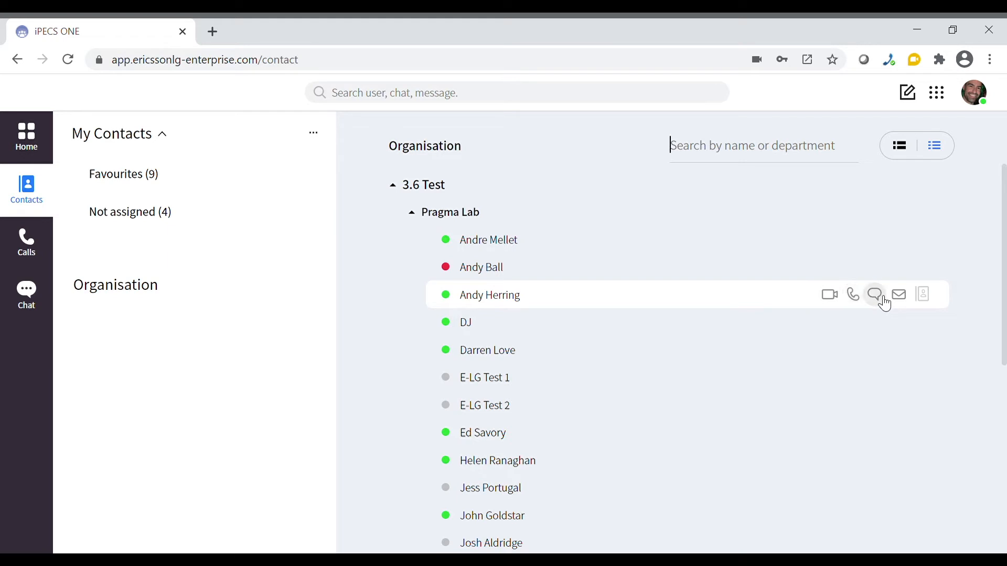
mouse_move(922, 294)
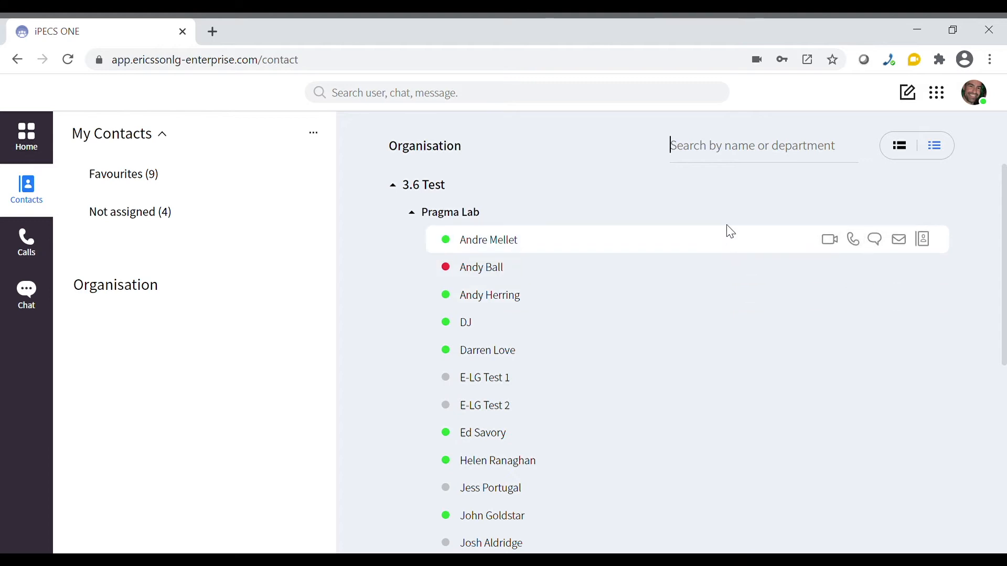
mouse_move(709, 154)
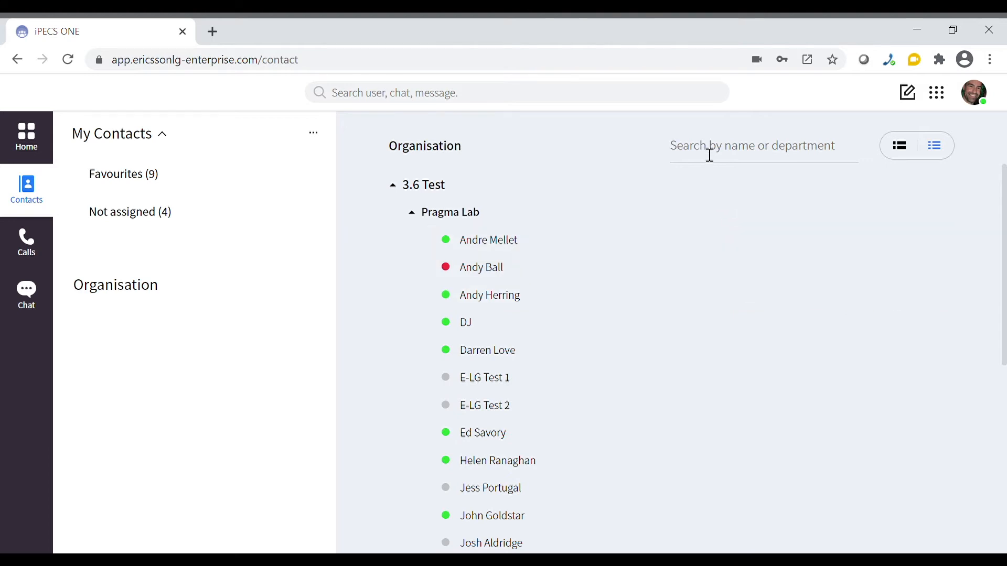
text(ed)
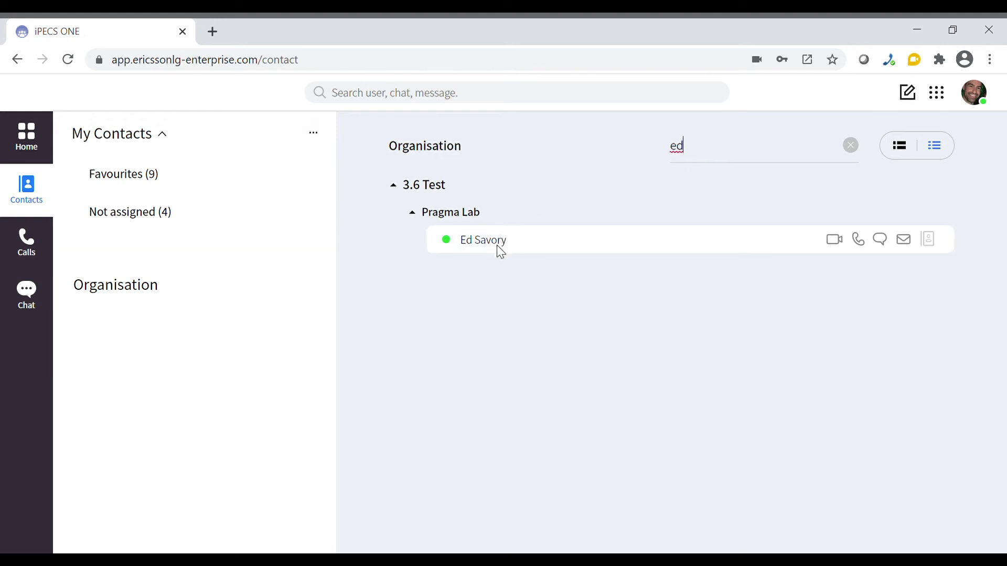
click(850, 145)
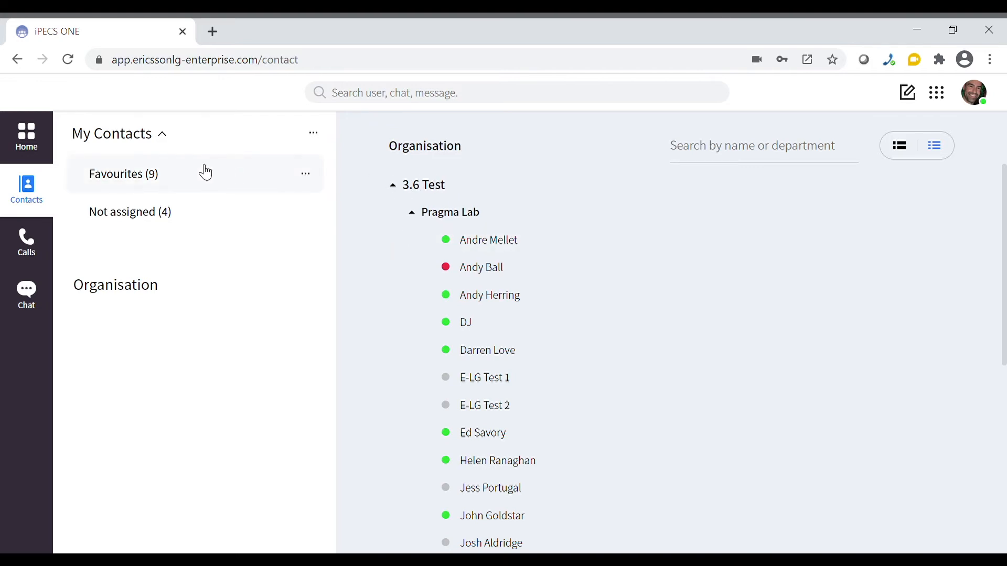
- List the nine Pragma Lab contacts in the Favourites group under My Contacts
click(124, 173)
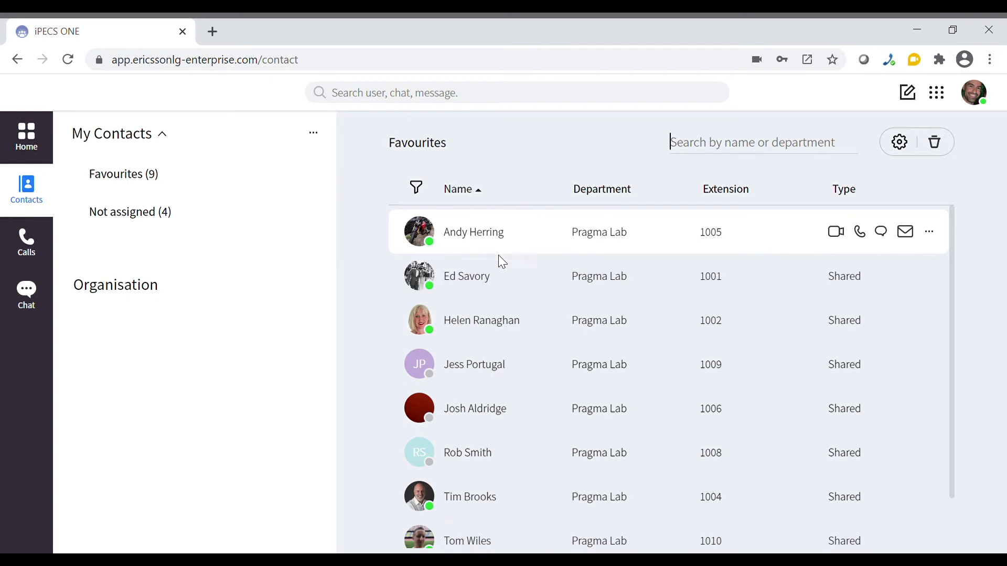
scroll(down, 3)
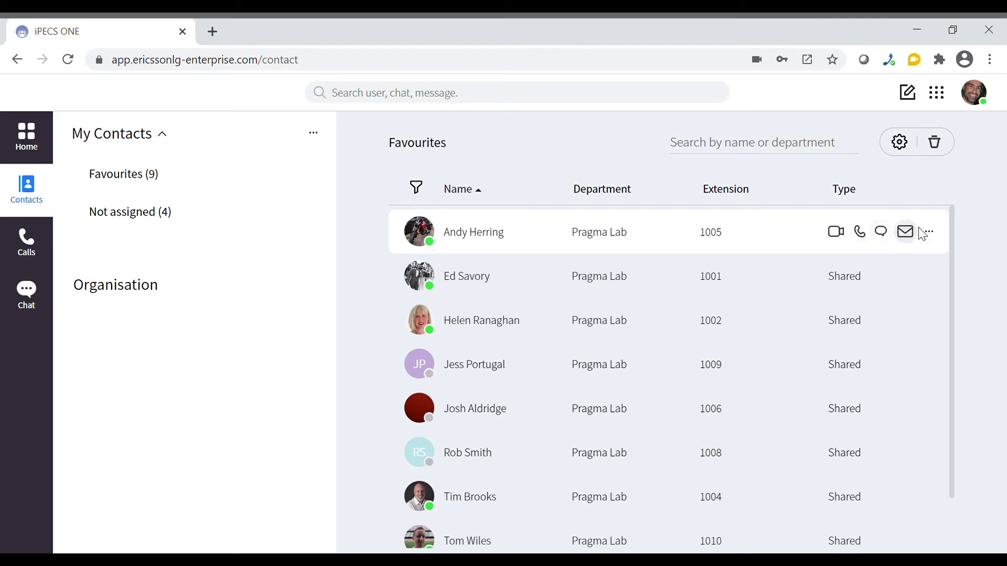
click(927, 232)
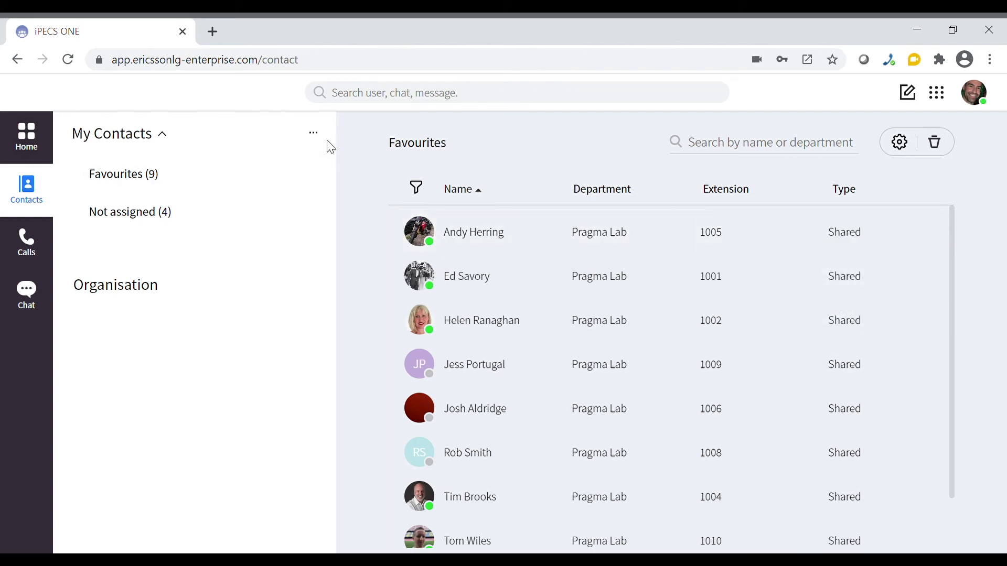
- Add a new empty contact group named 'Sales' under My Contacts
click(314, 134)
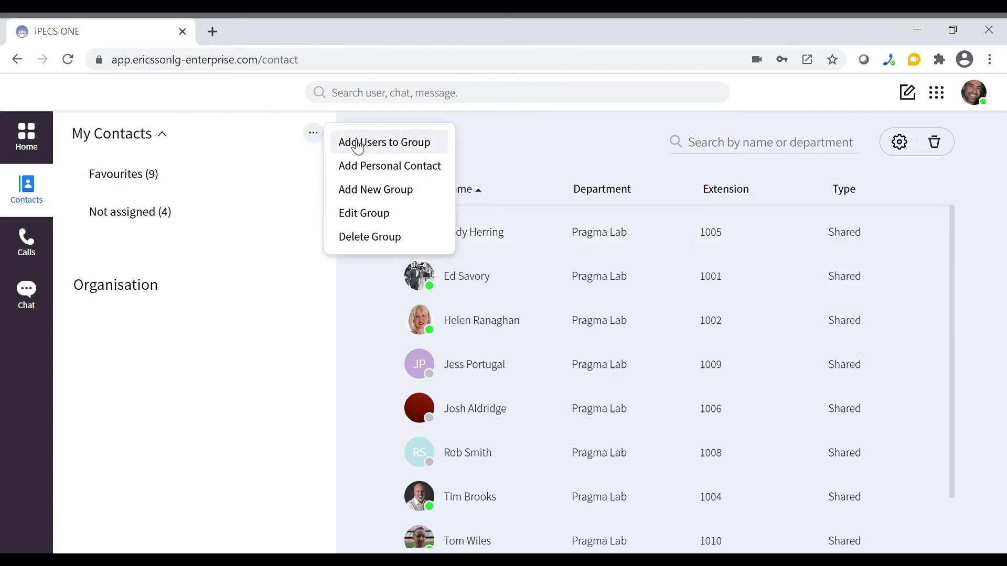
click(376, 189)
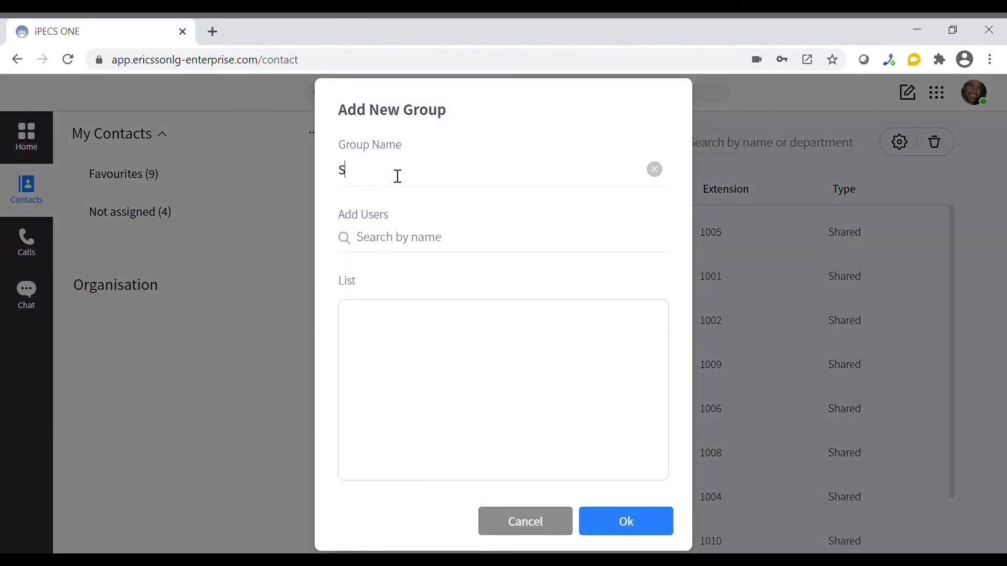
text(ales)
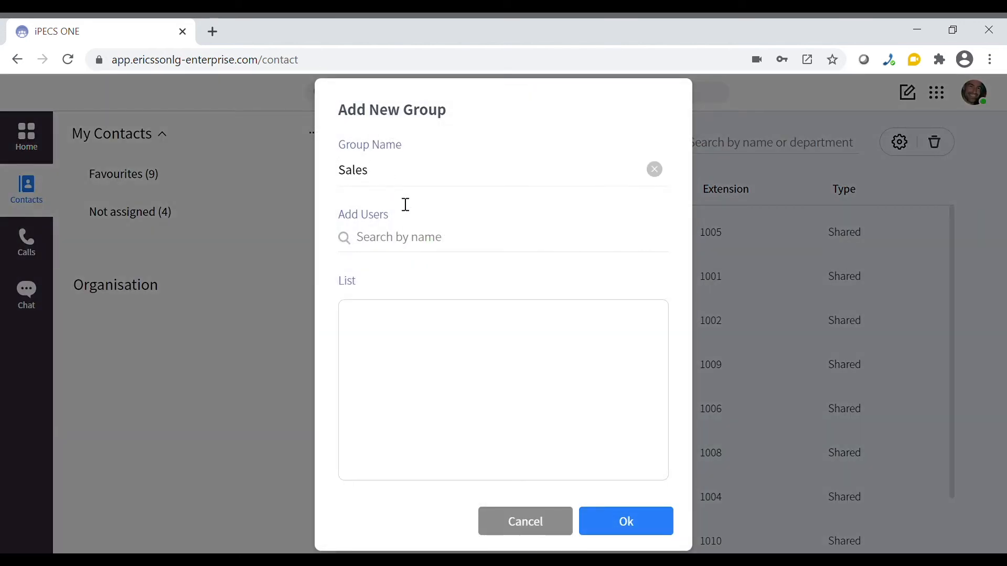
click(625, 522)
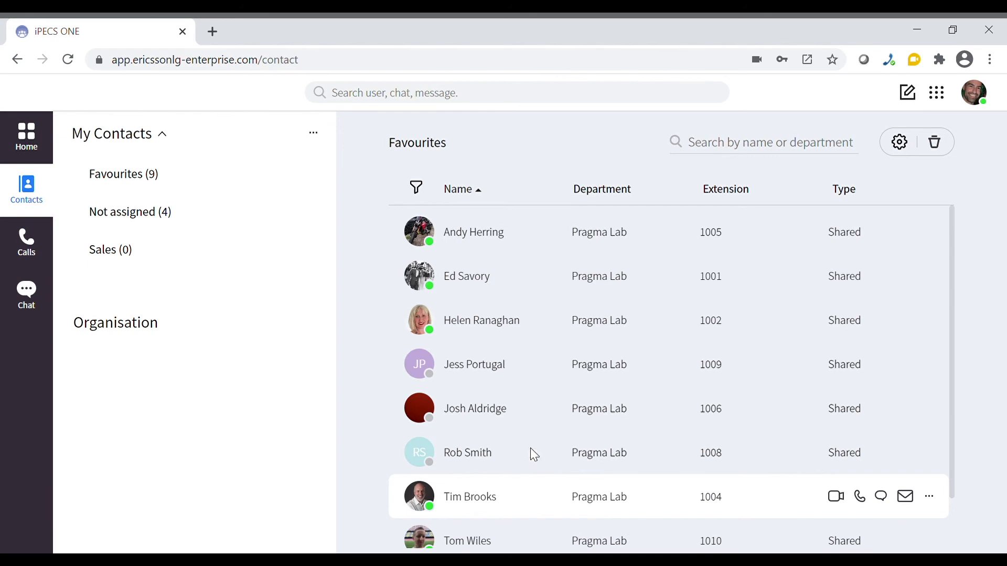
click(306, 254)
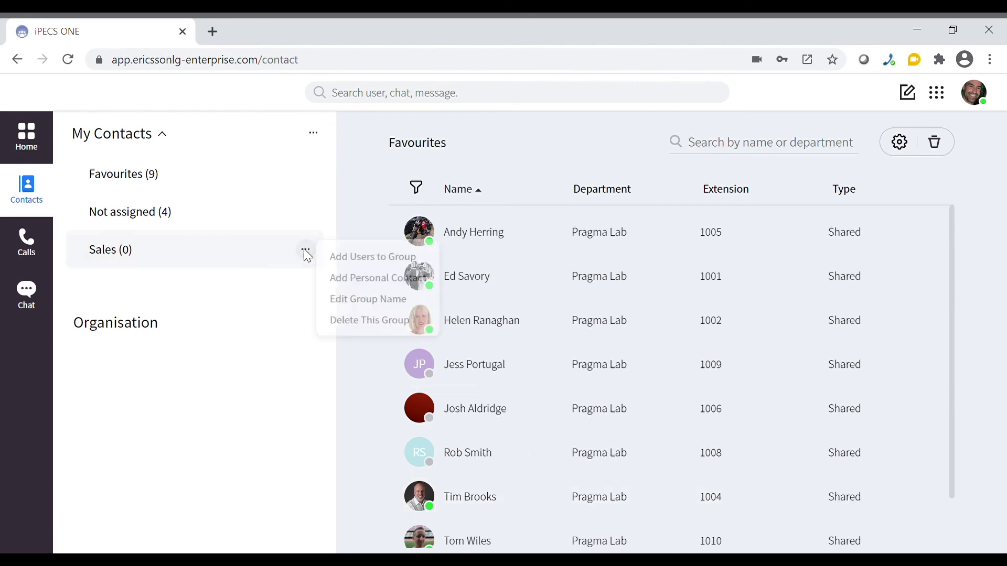
click(372, 255)
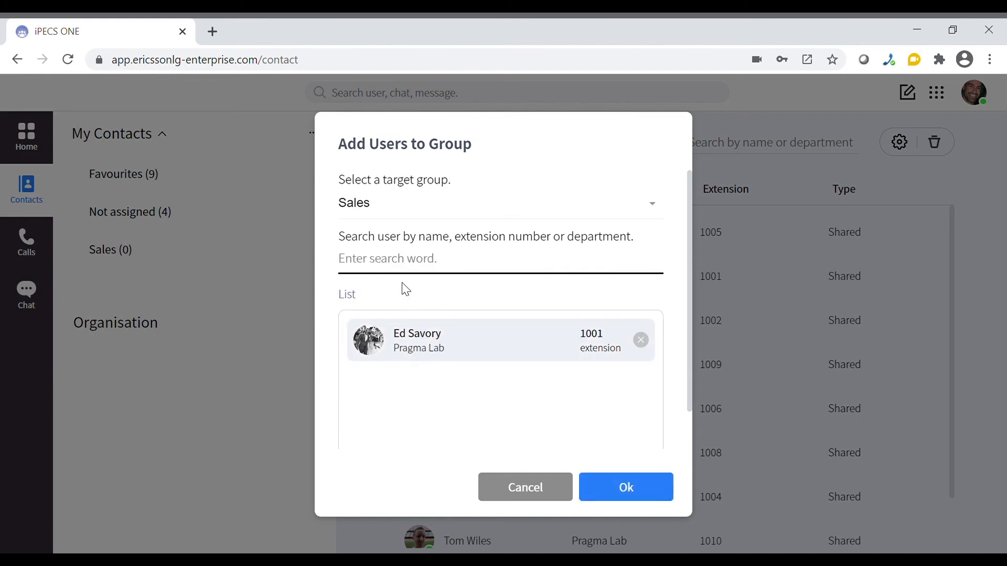
text(tom)
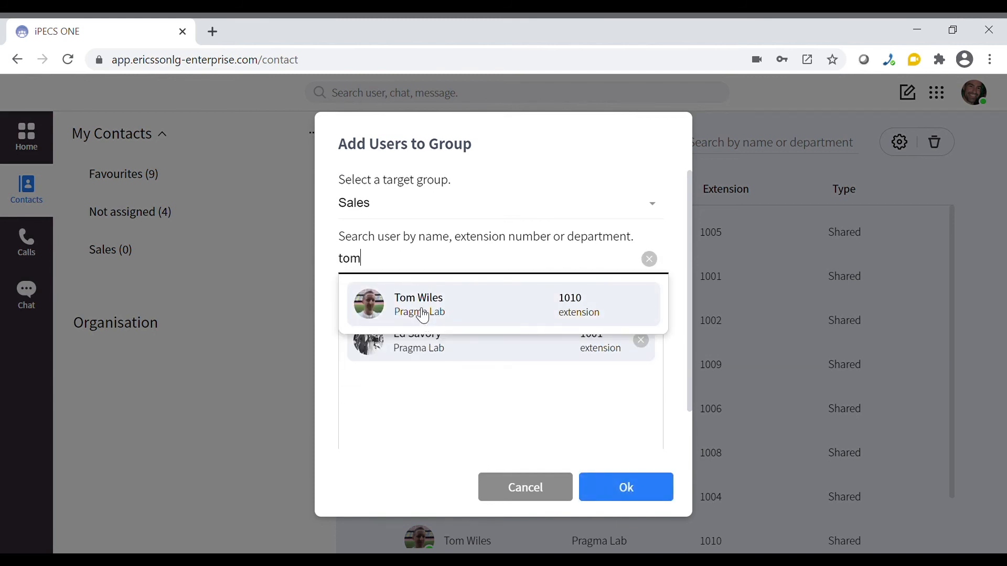
click(624, 486)
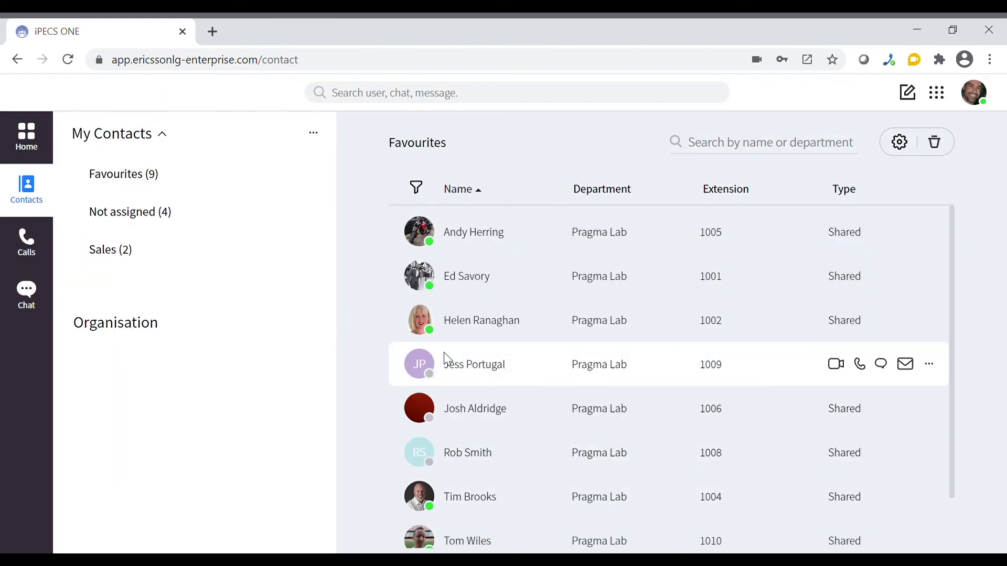
click(305, 250)
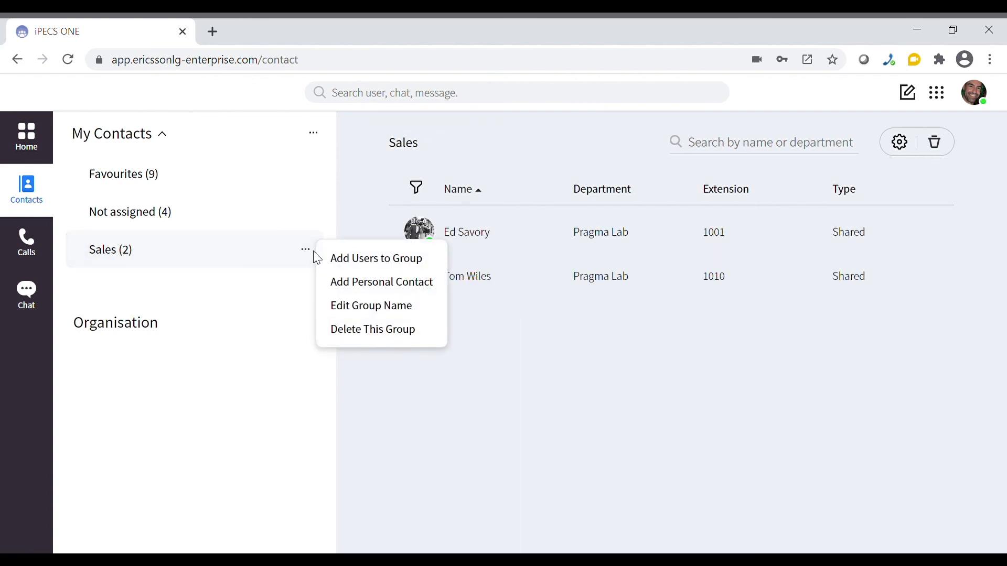
click(381, 281)
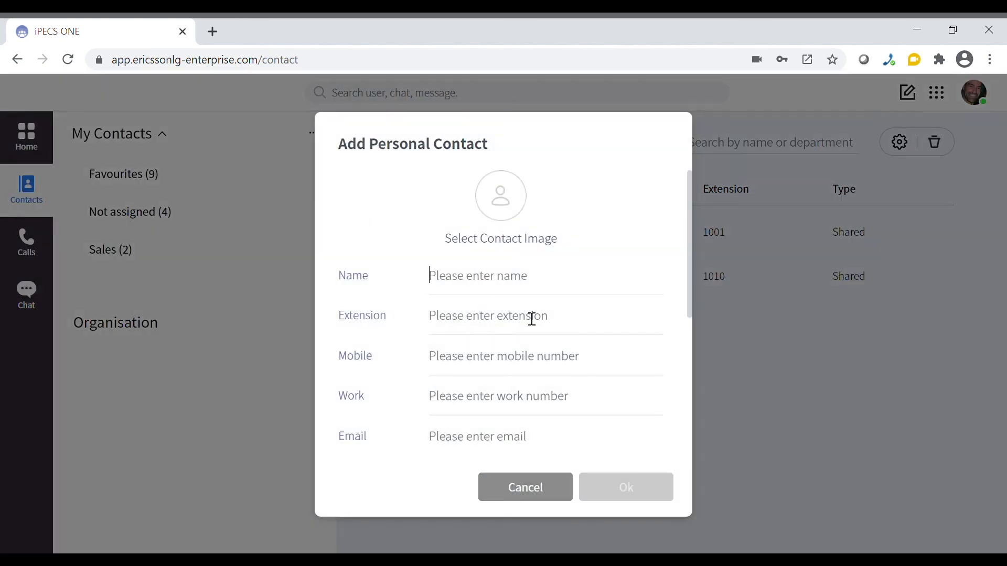
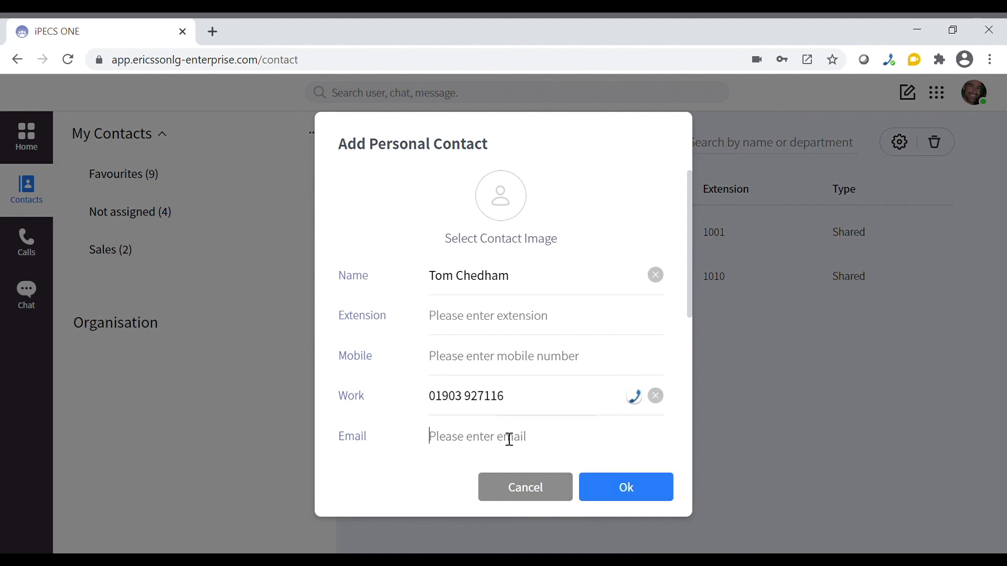
mouse_move(417, 379)
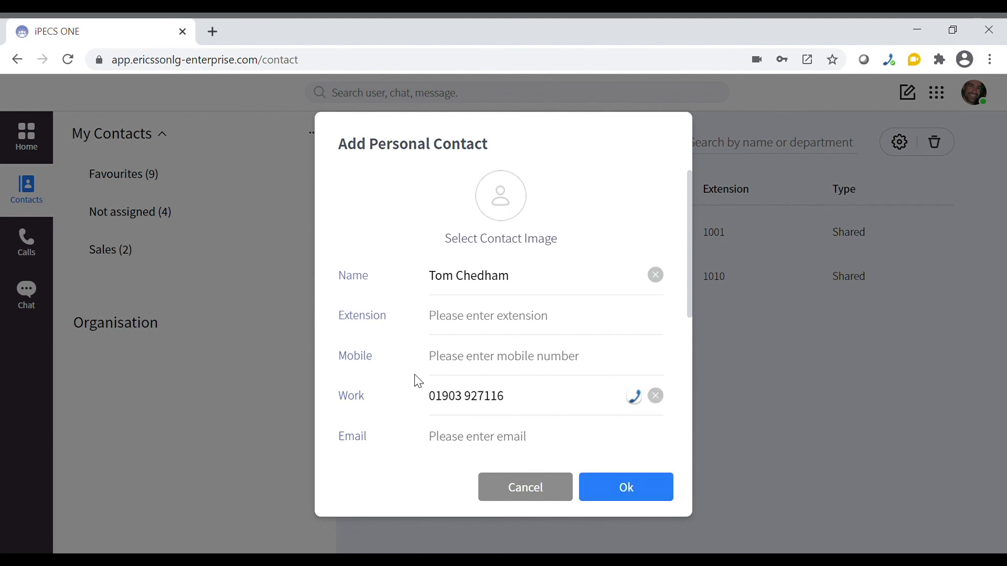
click(625, 487)
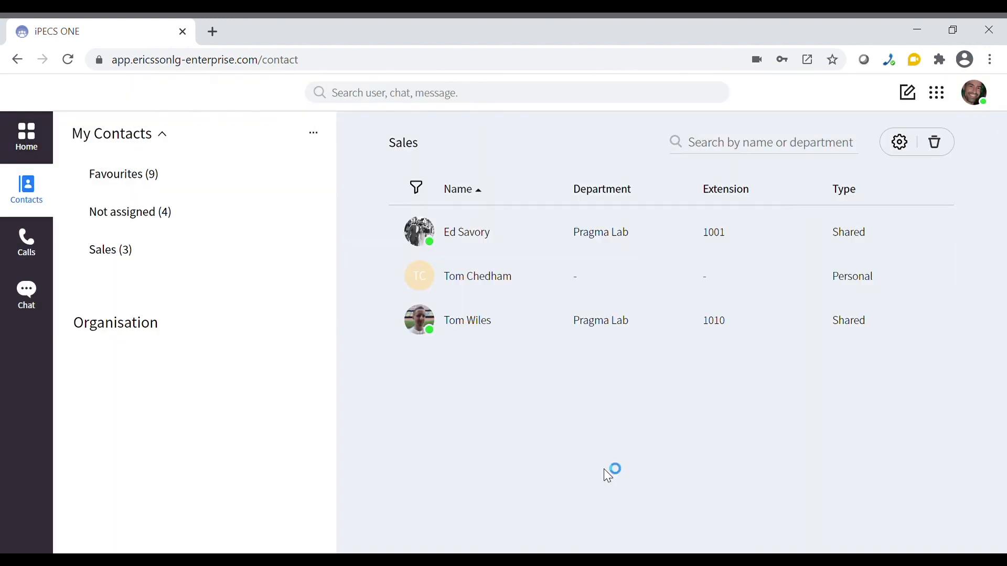